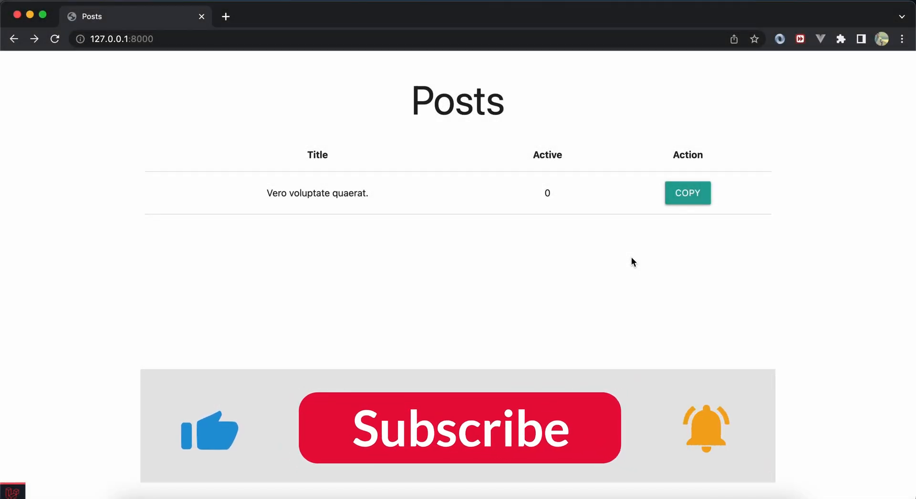
Step: Review the empty copy() method in PostController.php, its post.copy route in web.php, and the posts template in welcome.blade.php
{"action": "left_click", "coordinate": [458, 427]}
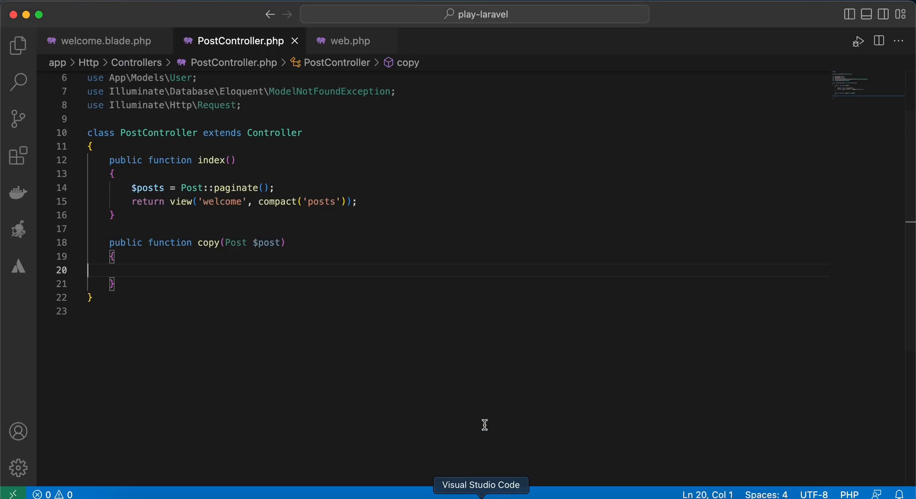
{"action": "left_click", "coordinate": [210, 243]}
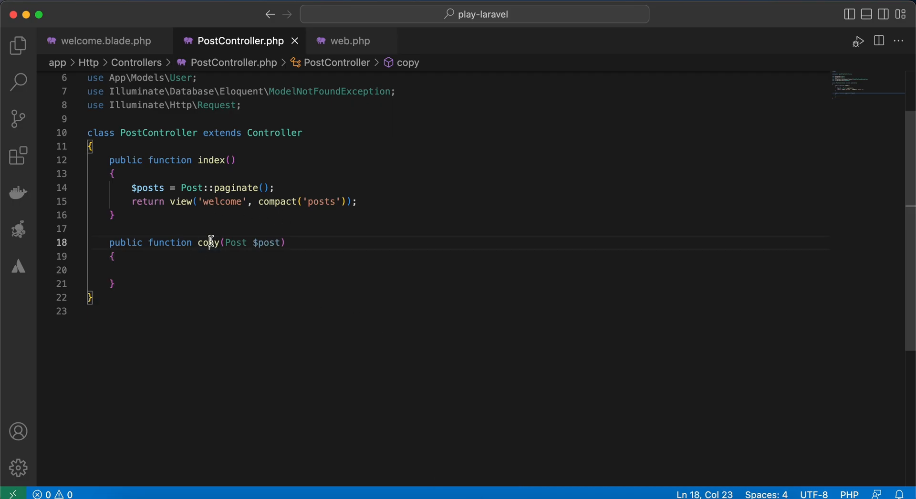
{"action": "left_click", "coordinate": [350, 41]}
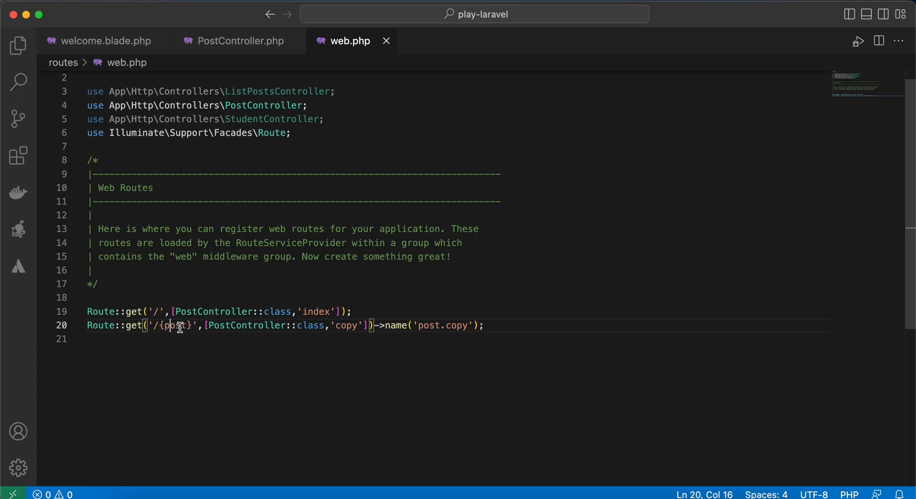
{"action": "left_click", "coordinate": [105, 41]}
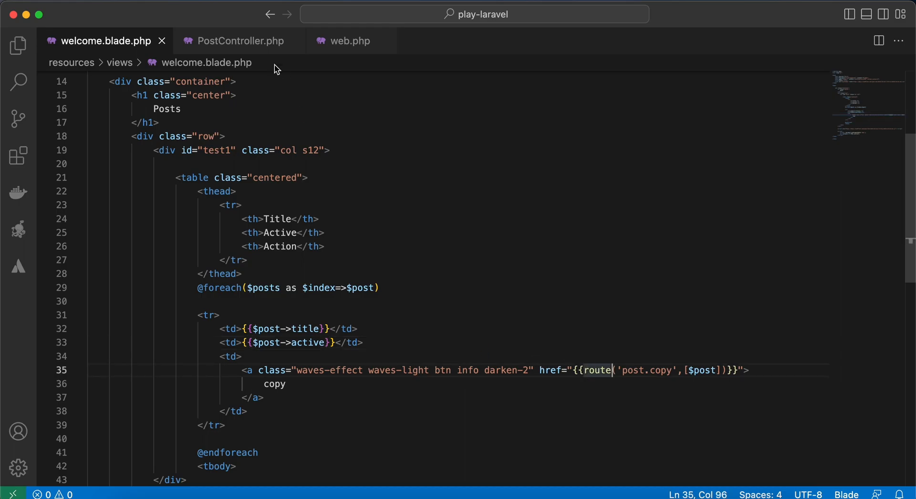
Step: Write $copy = $post->replicate(); followed by dd($copy); inside the copy() method
{"action": "left_click", "coordinate": [240, 41]}
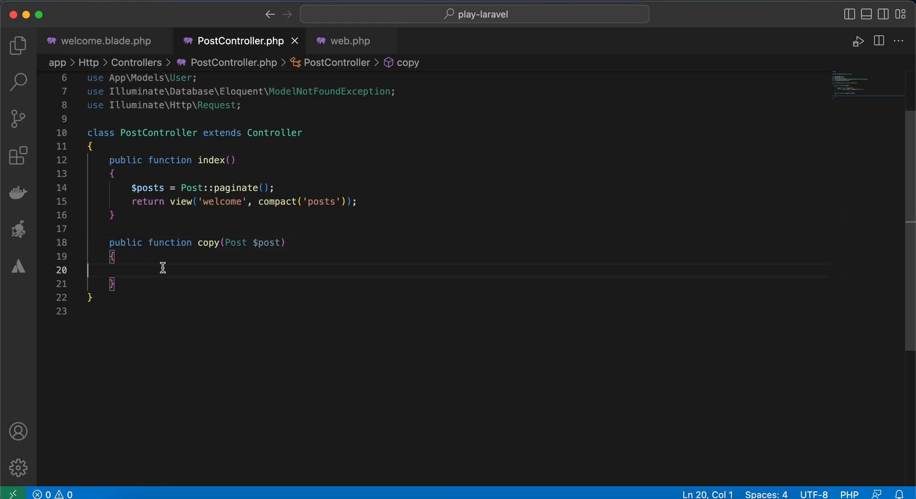
{"action": "type", "text": "$copu"}
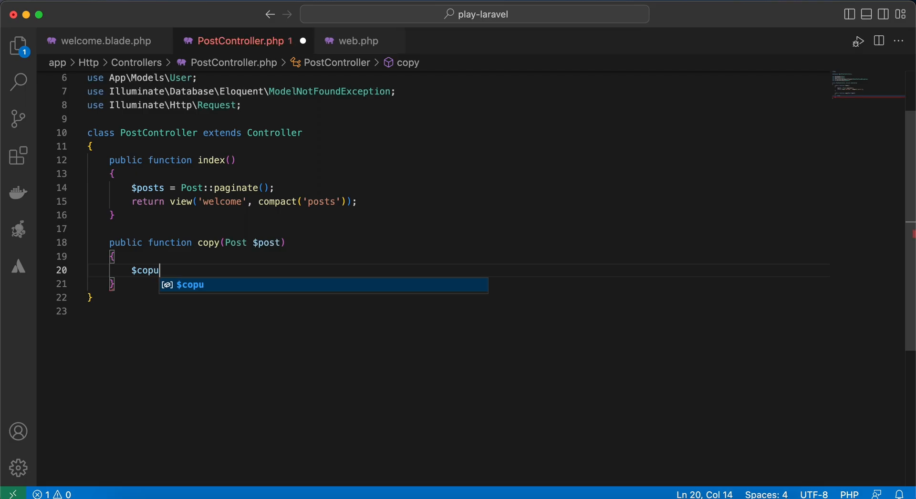
{"action": "type", "text": "y="}
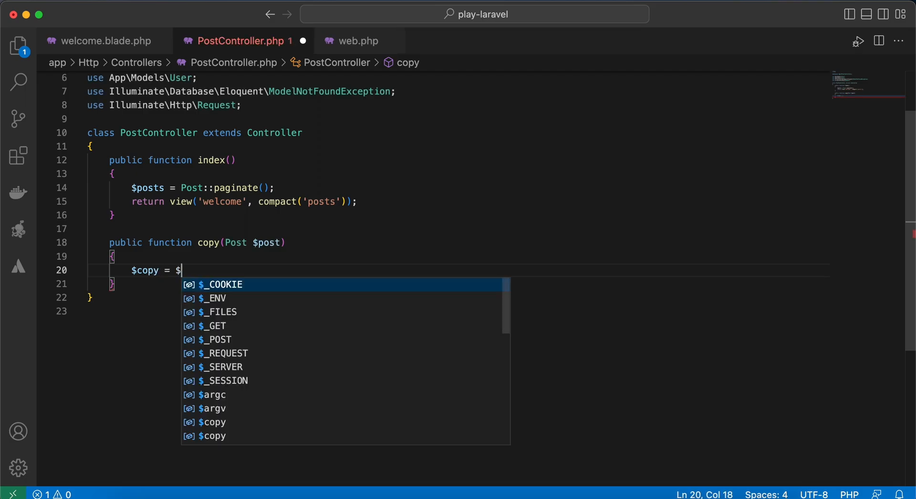
{"action": "type", "text": "post->"}
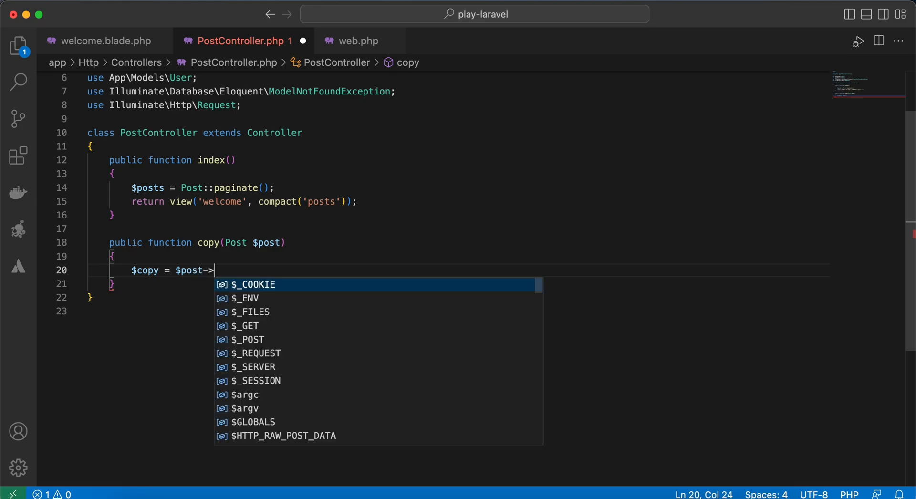
{"action": "type", "text": "replicate("}
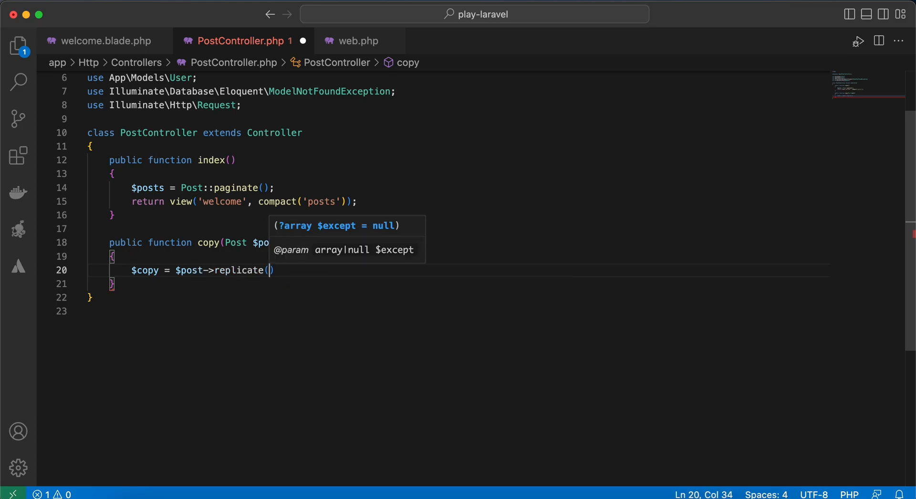
{"action": "type", "text": ";"}
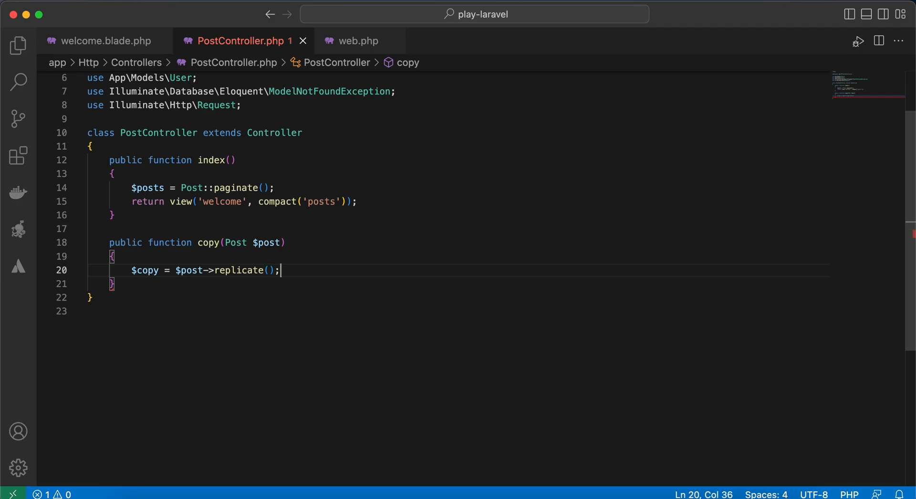
{"action": "type", "text": "dd();"}
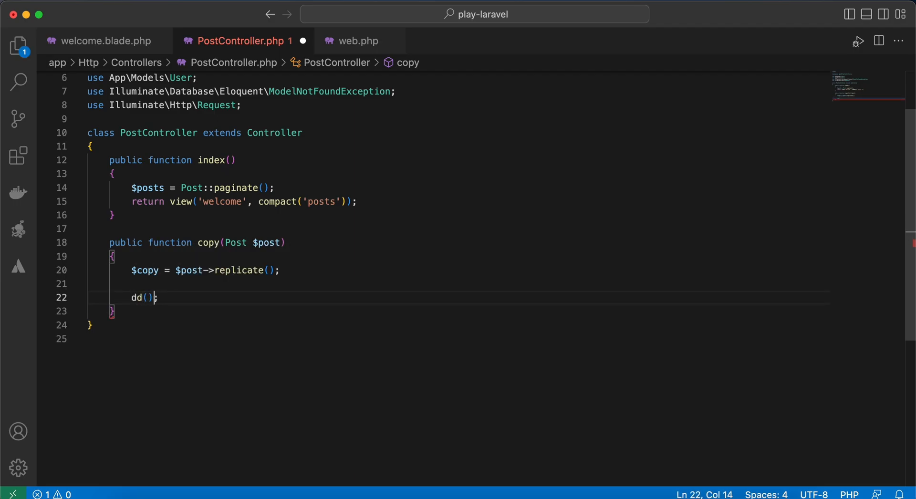
{"action": "type", "text": "$copy"}
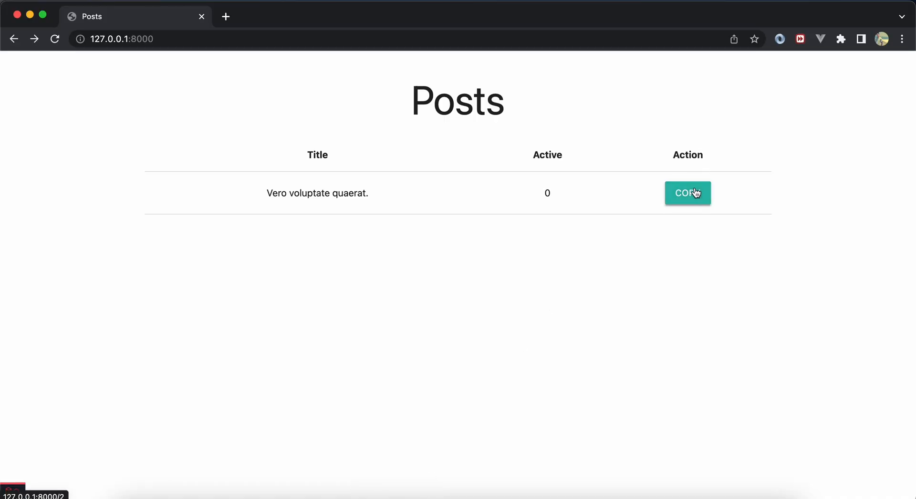
Step: Copy the 'Vero voluptate quaerat.' post in Chrome, dump $copy->toArray(), and inspect its title attribute
{"action": "left_click", "coordinate": [687, 192]}
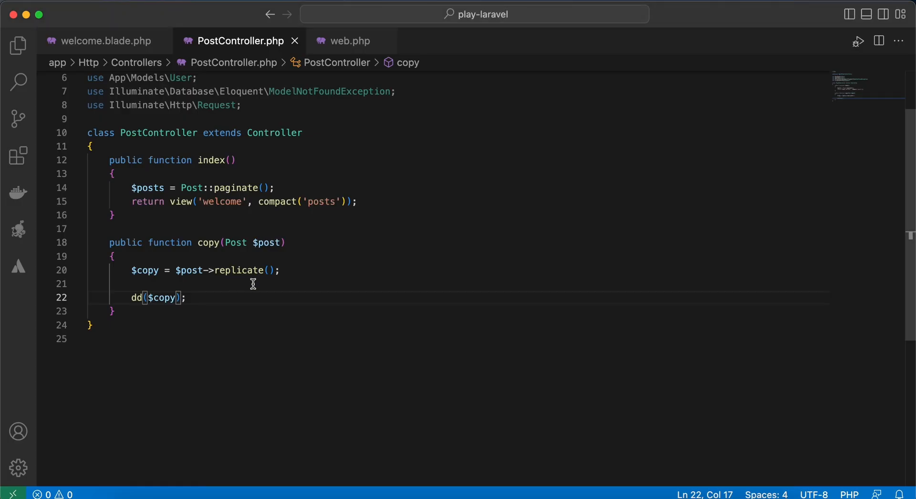
{"action": "type", "text": "->to"}
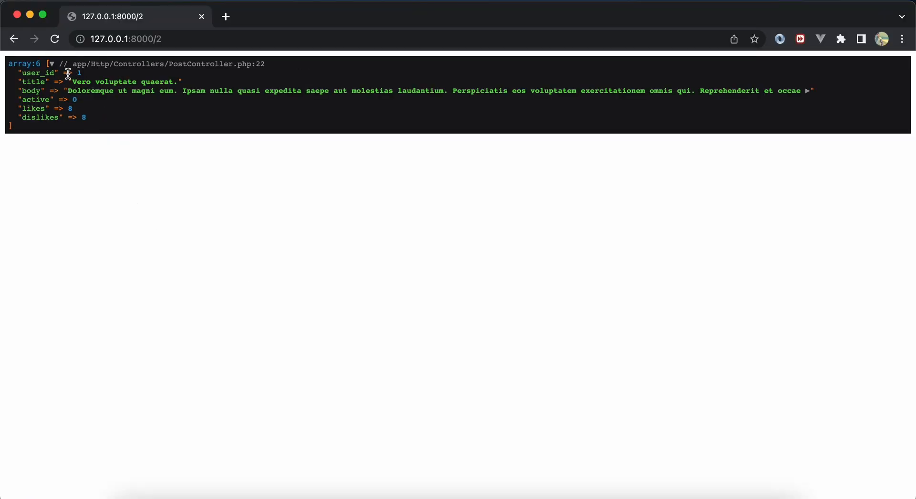
{"action": "mouse_move", "coordinate": [46, 144]}
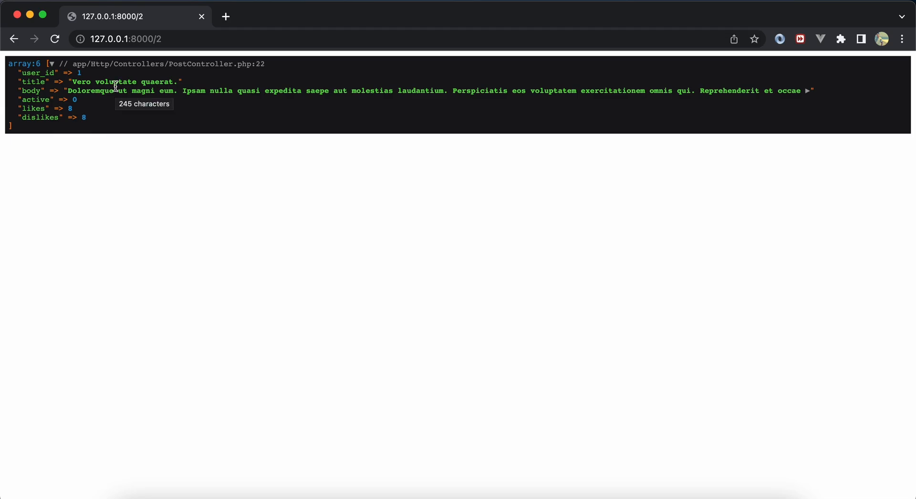
{"action": "mouse_move", "coordinate": [66, 90]}
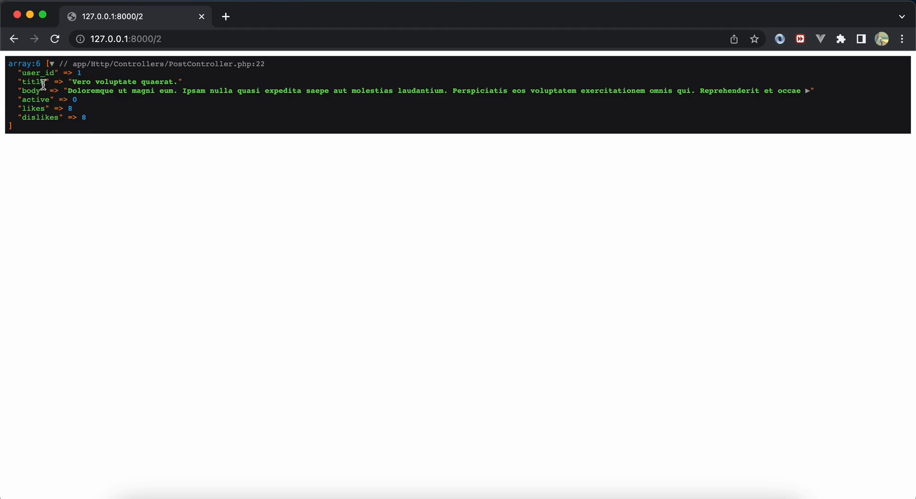
{"action": "double_click", "coordinate": [33, 81]}
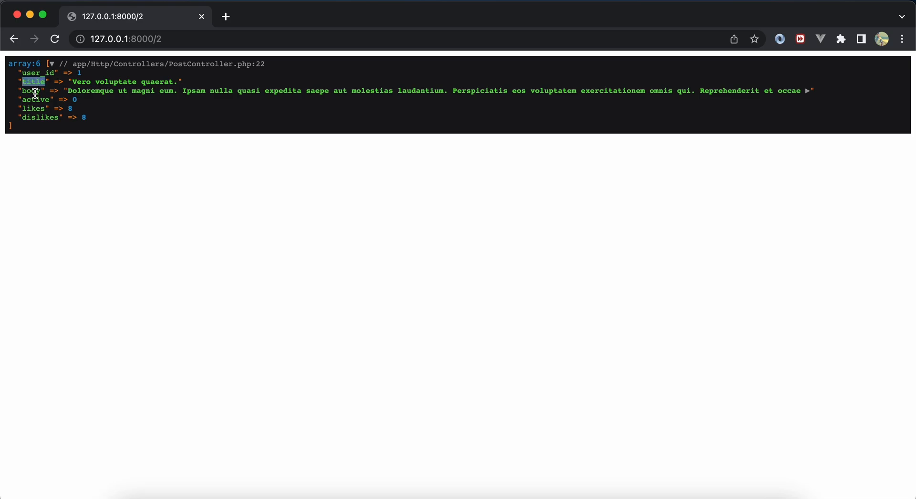
{"action": "double_click", "coordinate": [33, 91]}
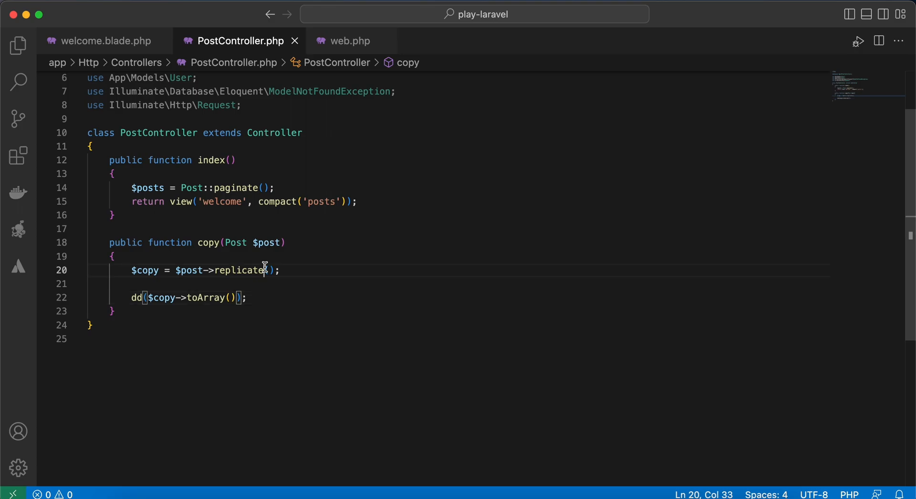
Step: Pass ['title', 'body'] to replicate() as excluded attributes and chain ->fill( onto the copy
{"action": "type", "text": "['T'"}
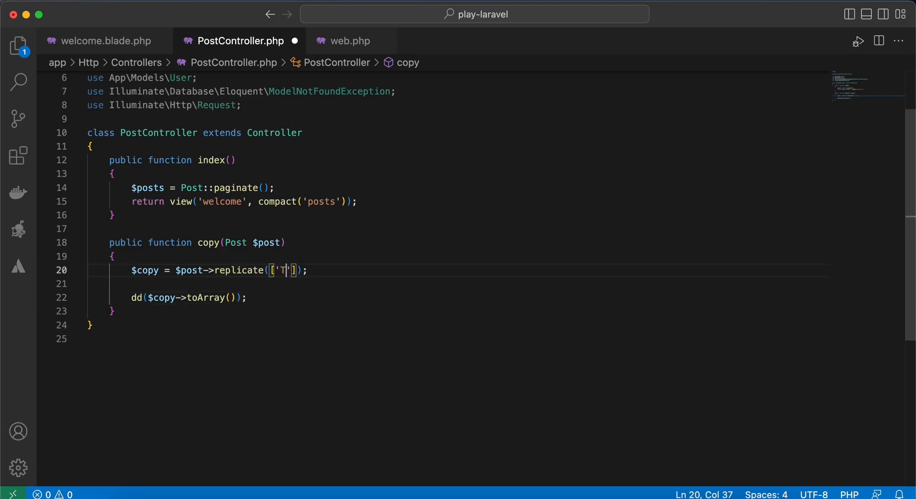
{"action": "type", "text": "itle"}
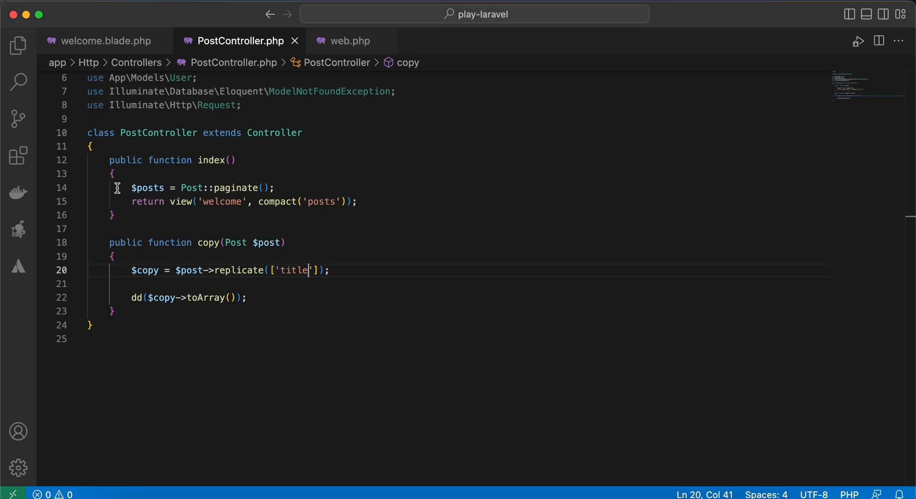
{"action": "type", "text": "m"}
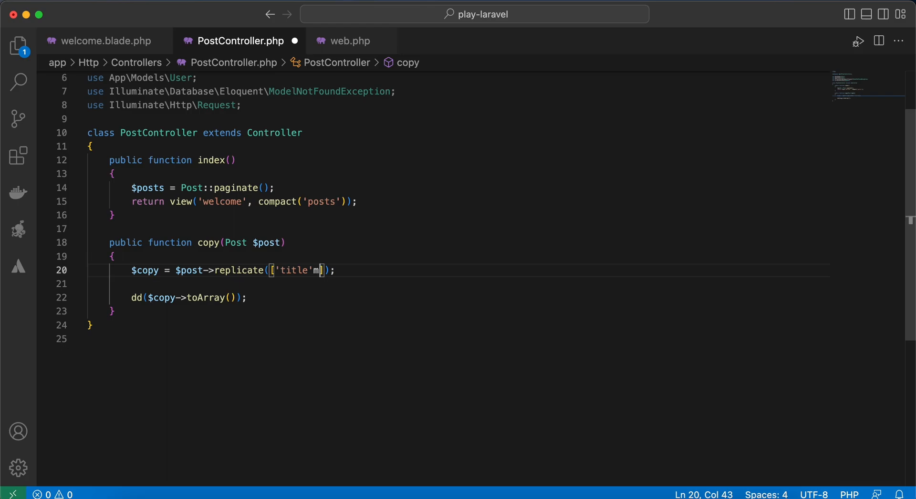
{"action": "type", "text": ", 'b'"}
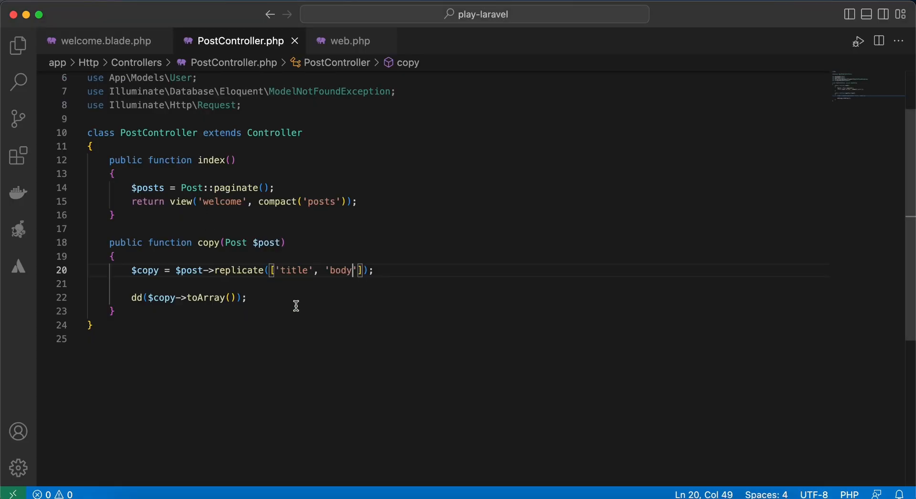
{"action": "type", "text": "->"}
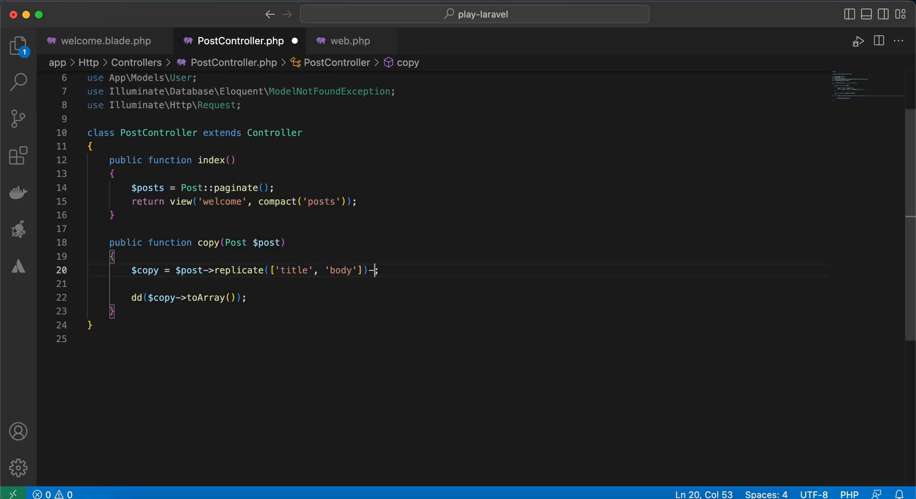
{"action": "type", "text": "fill("}
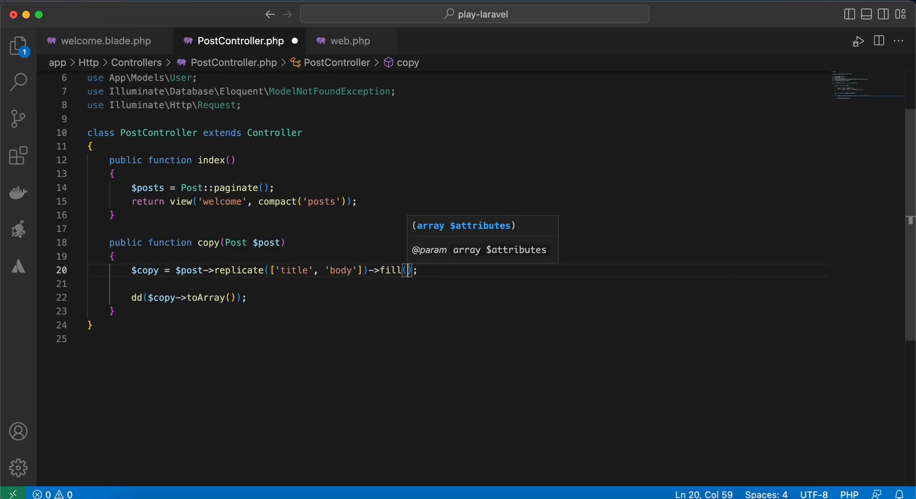
Step: Fill the copy with 'title' => 'test', 'body' => 'test body' and replace the dd() line with the $copy save
{"action": "type", "text": "["}
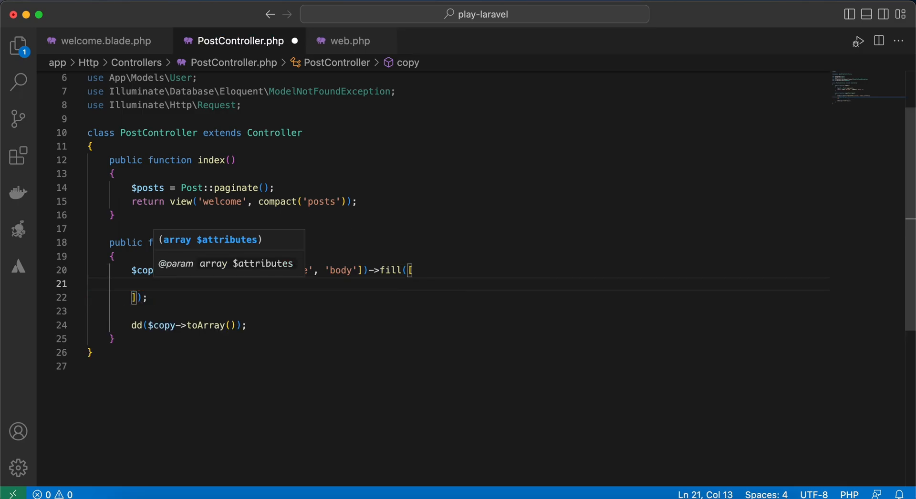
{"action": "type", "text": "'title'"}
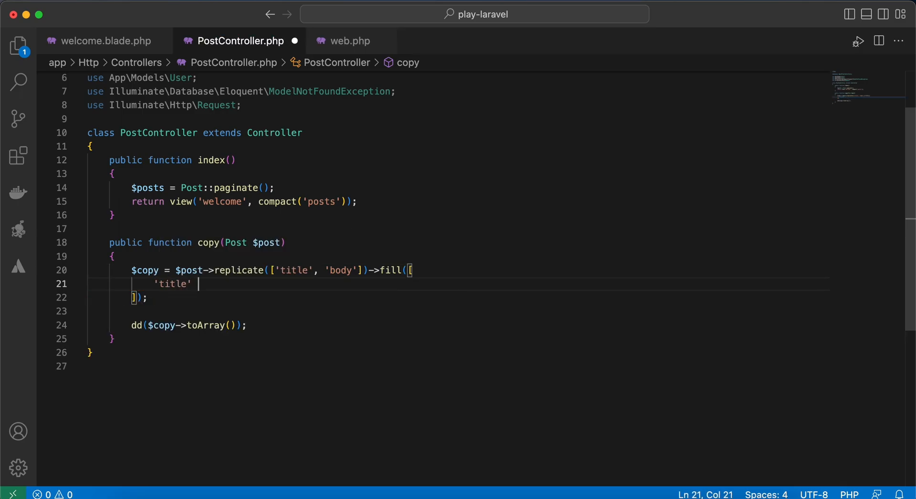
{"action": "type", "text": "=> '"}
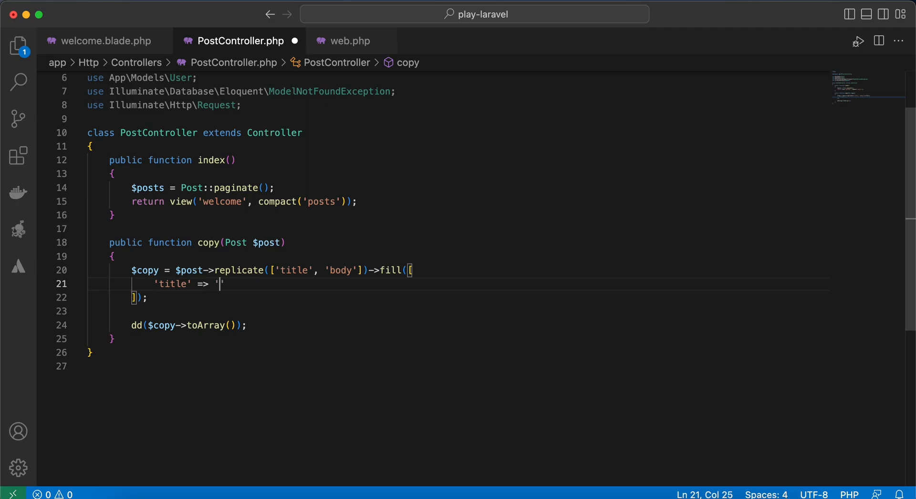
{"action": "type", "text": "test',"}
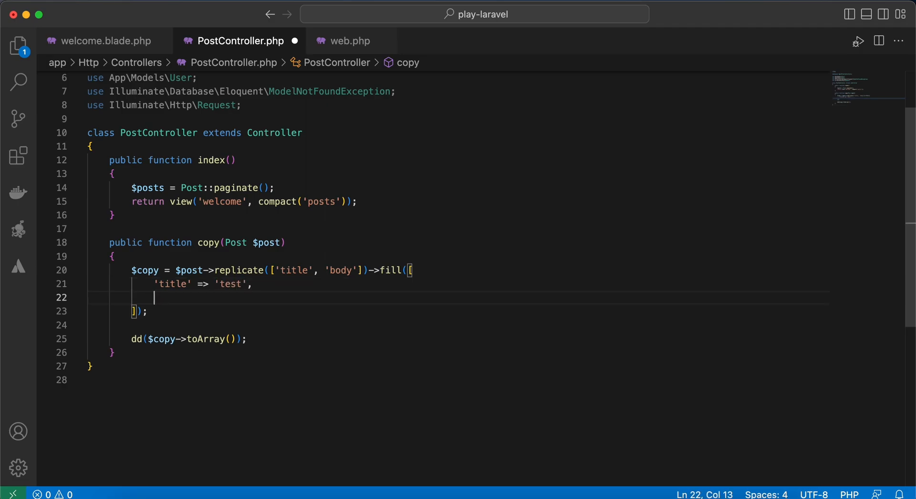
{"action": "type", "text": "'body'"}
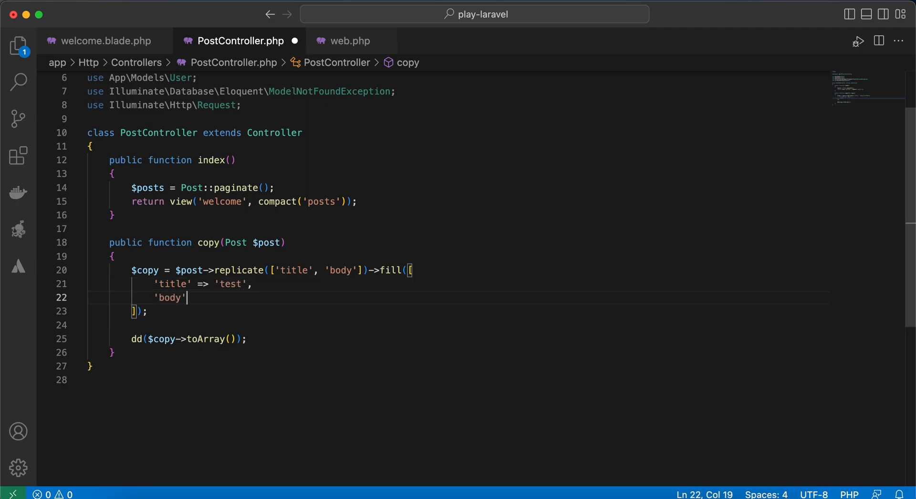
{"action": "type", "text": "=> 'tes'"}
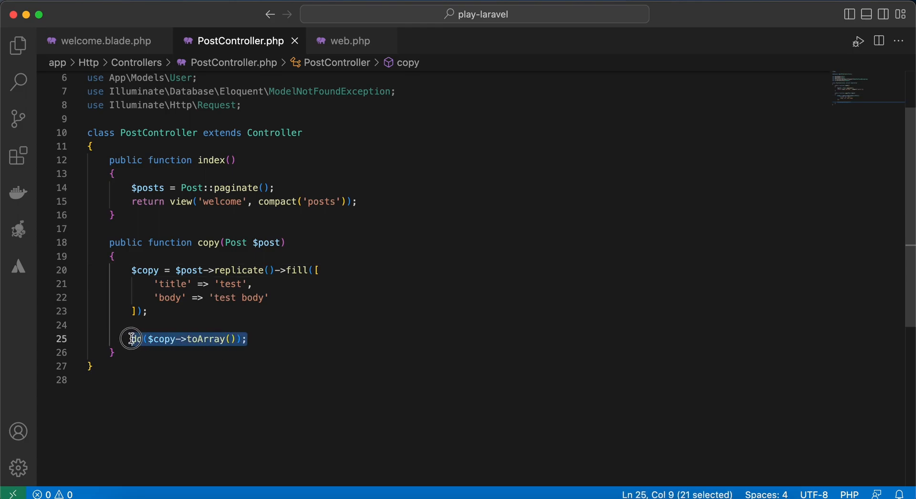
{"action": "type", "text": "$co"}
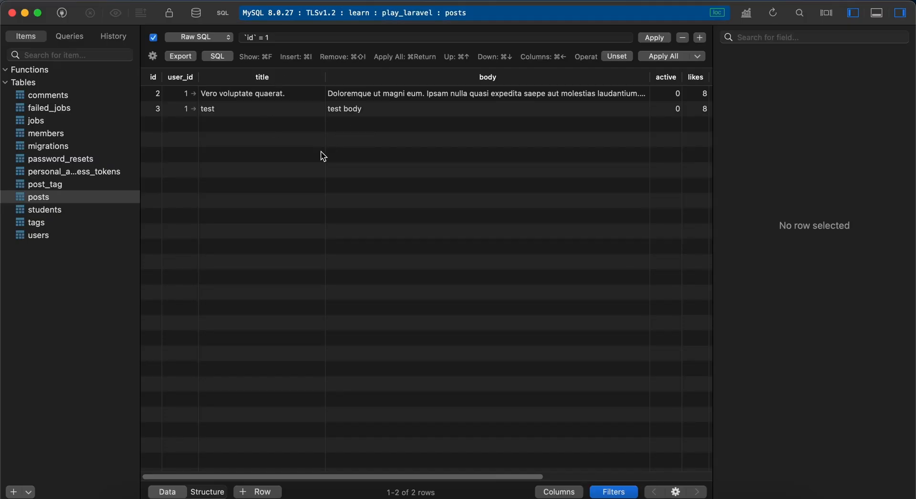
Step: Scroll the posts table to the new rows and compare the original 'Vero voluptate quaerat.' row with its duplicate
{"action": "scroll", "scroll_direction": "right", "scroll_amount": 3}
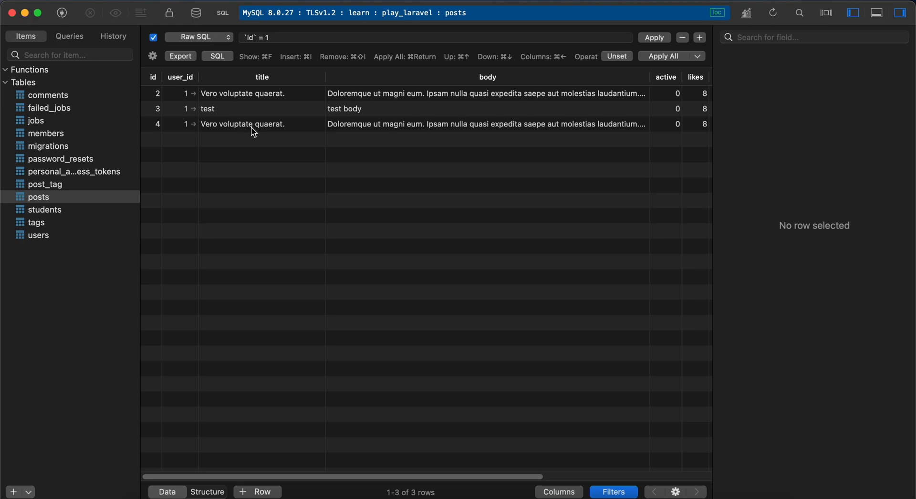
{"action": "left_click", "coordinate": [242, 93]}
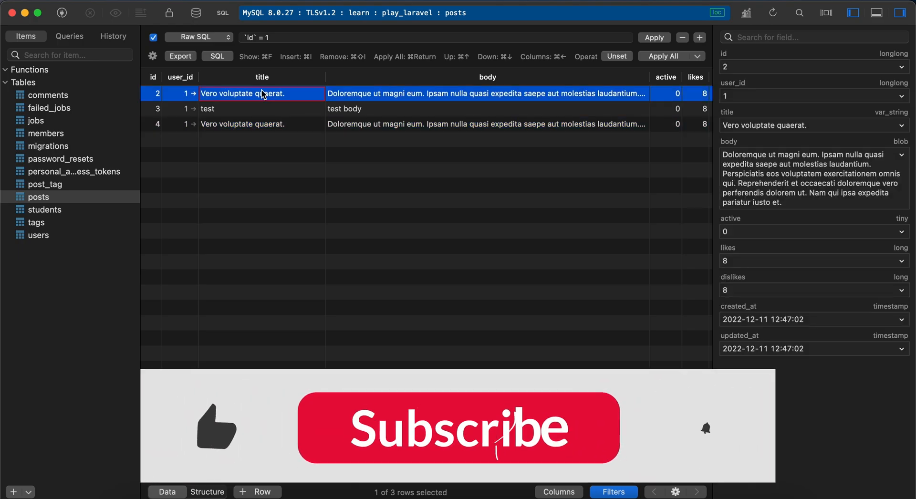
{"action": "left_click", "coordinate": [458, 427]}
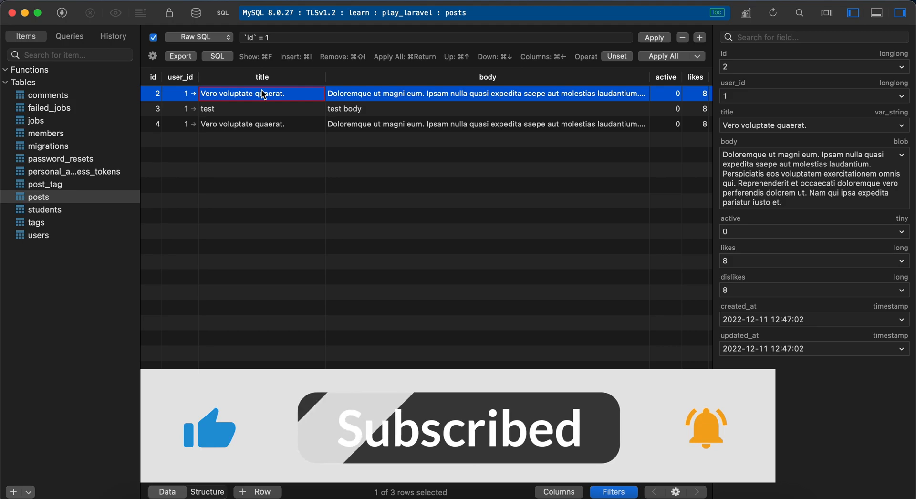